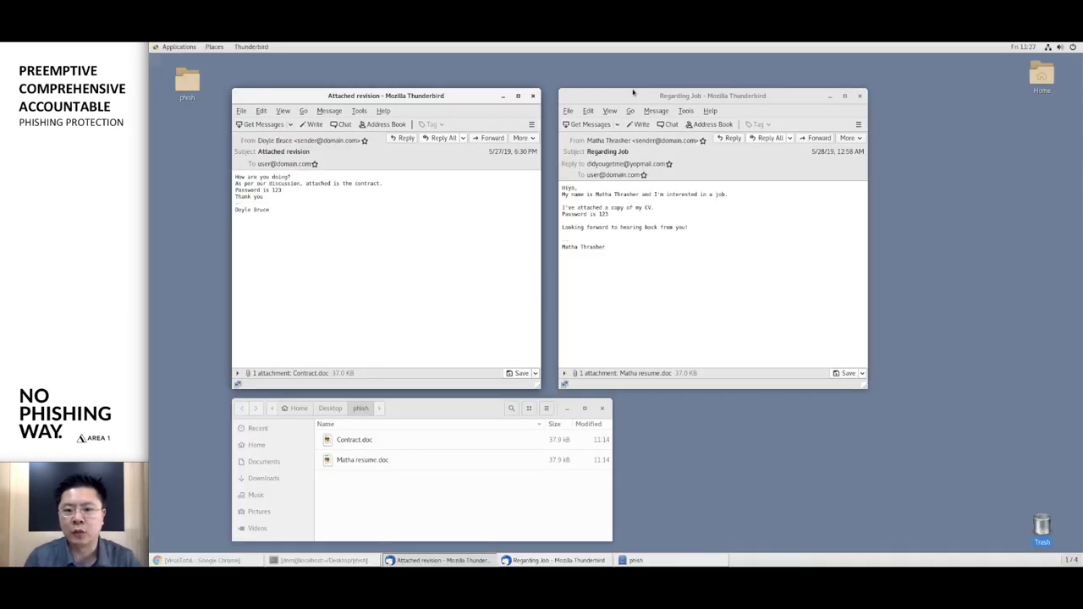
{"action": "mouse_move", "coordinate": [400, 439]}
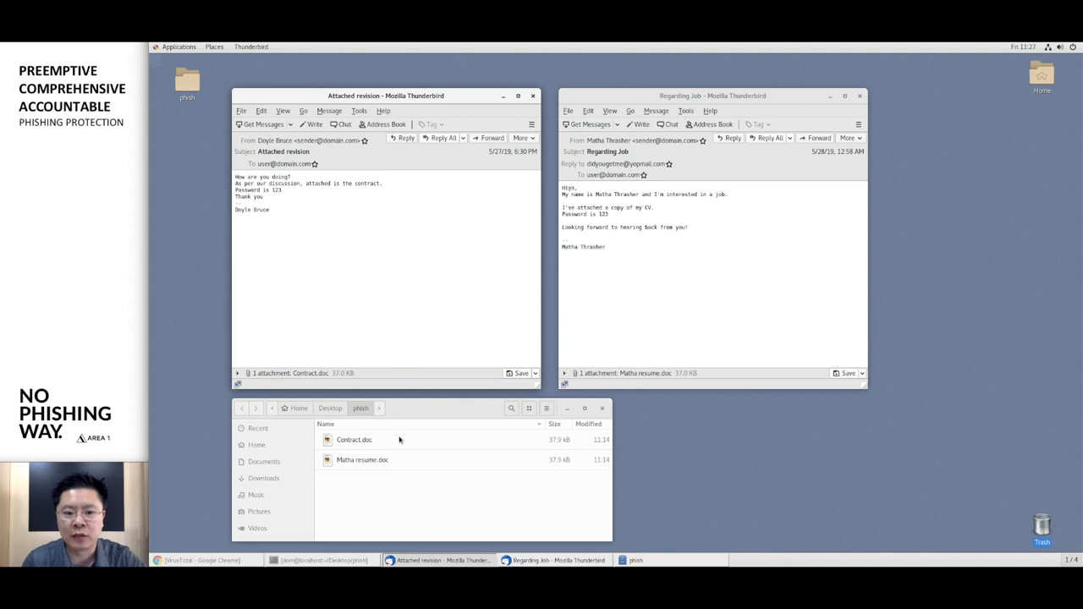
{"action": "mouse_move", "coordinate": [409, 453]}
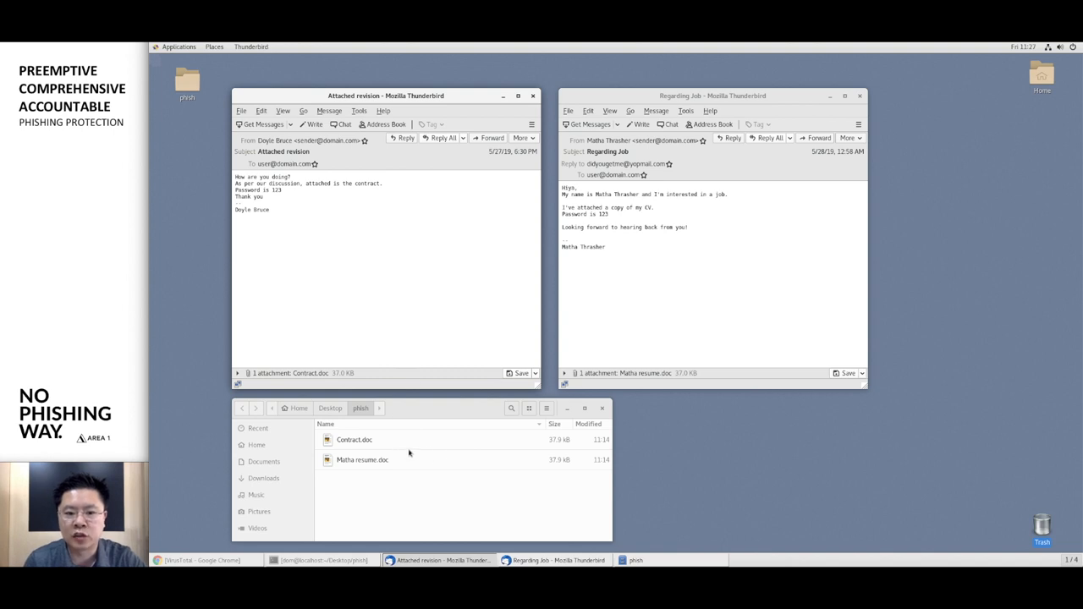
{"action": "mouse_move", "coordinate": [423, 470]}
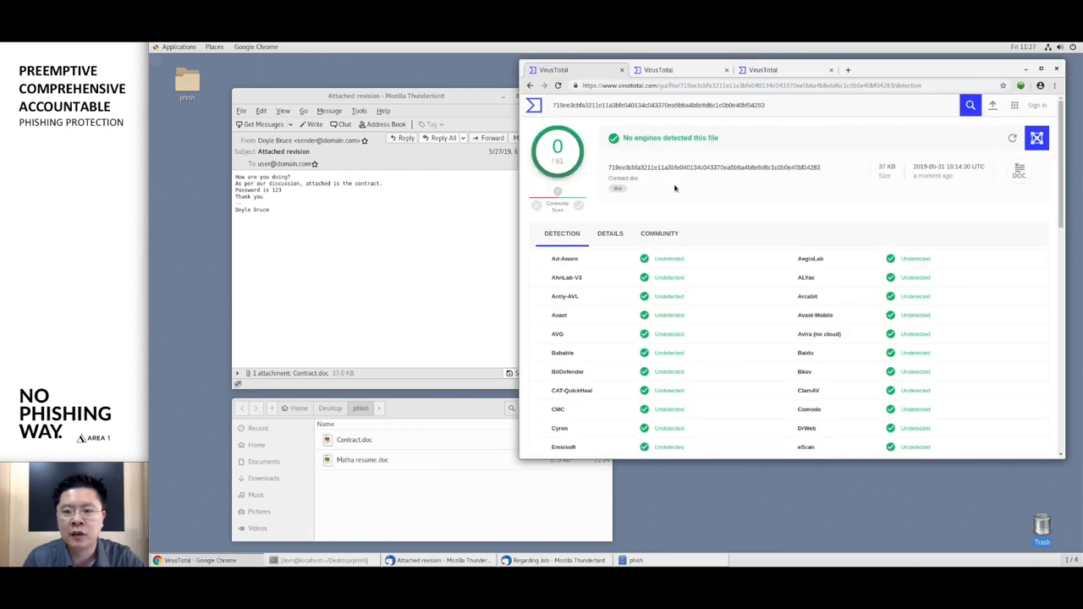
{"action": "mouse_move", "coordinate": [827, 253]}
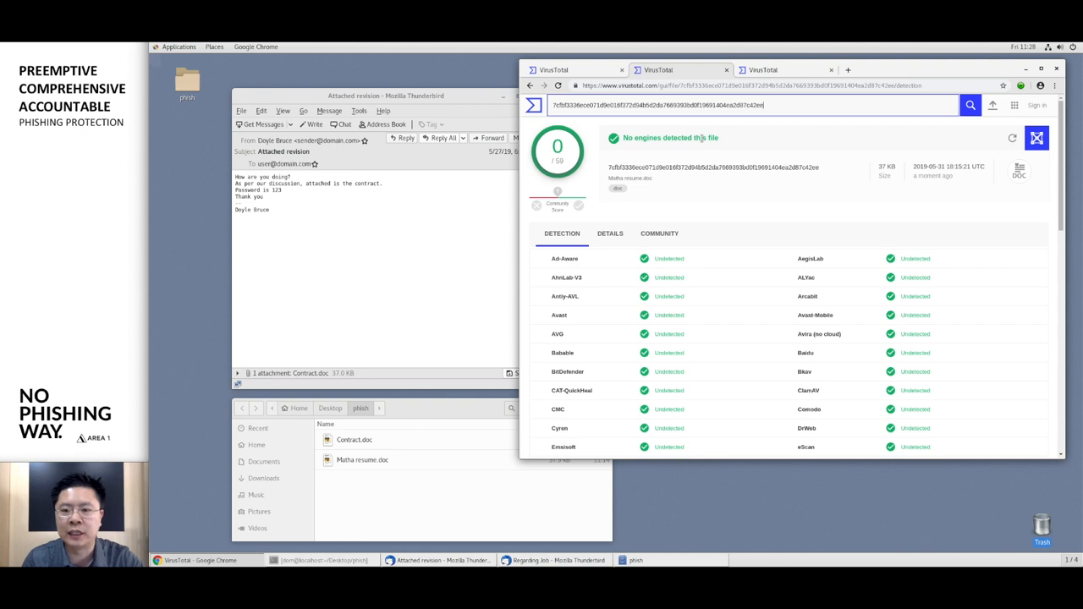
{"action": "mouse_move", "coordinate": [871, 182]}
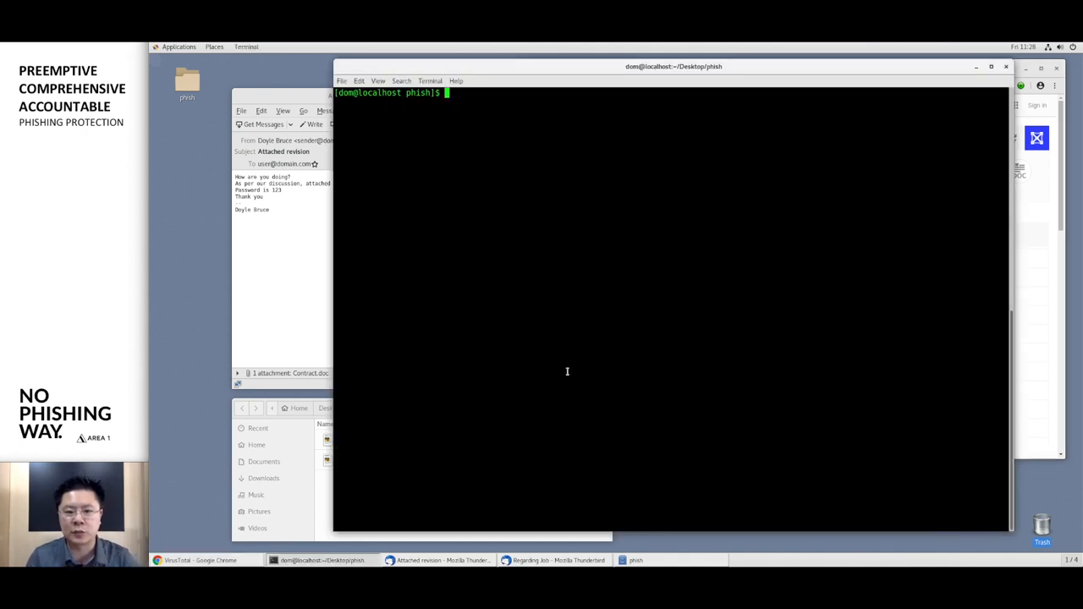
{"action": "type", "text": "ol"}
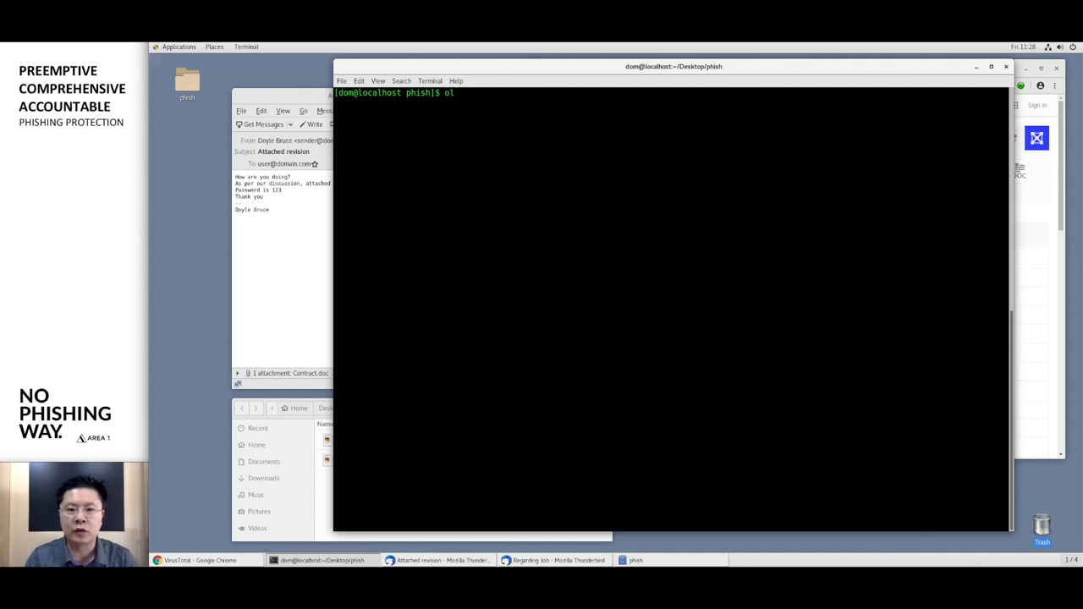
{"action": "type", "text": "evba"}
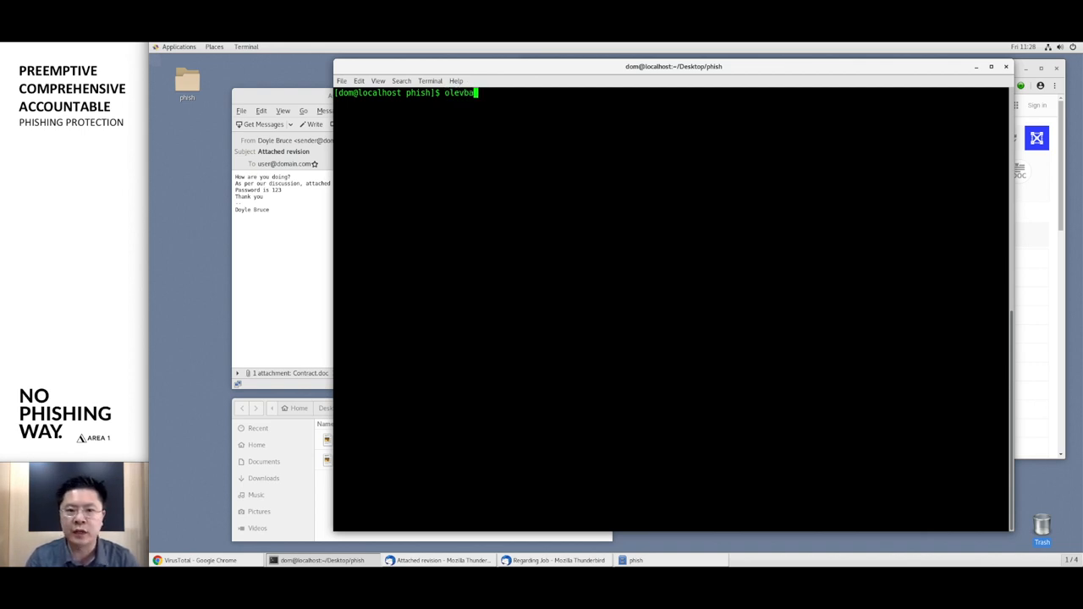
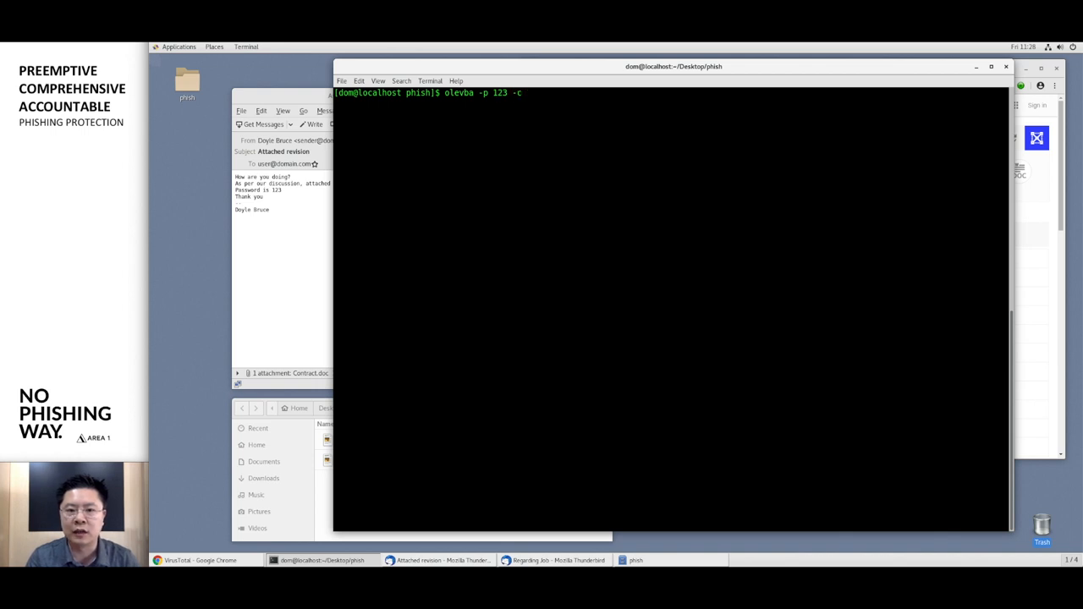
{"action": "type", "text": "Contract.doc"}
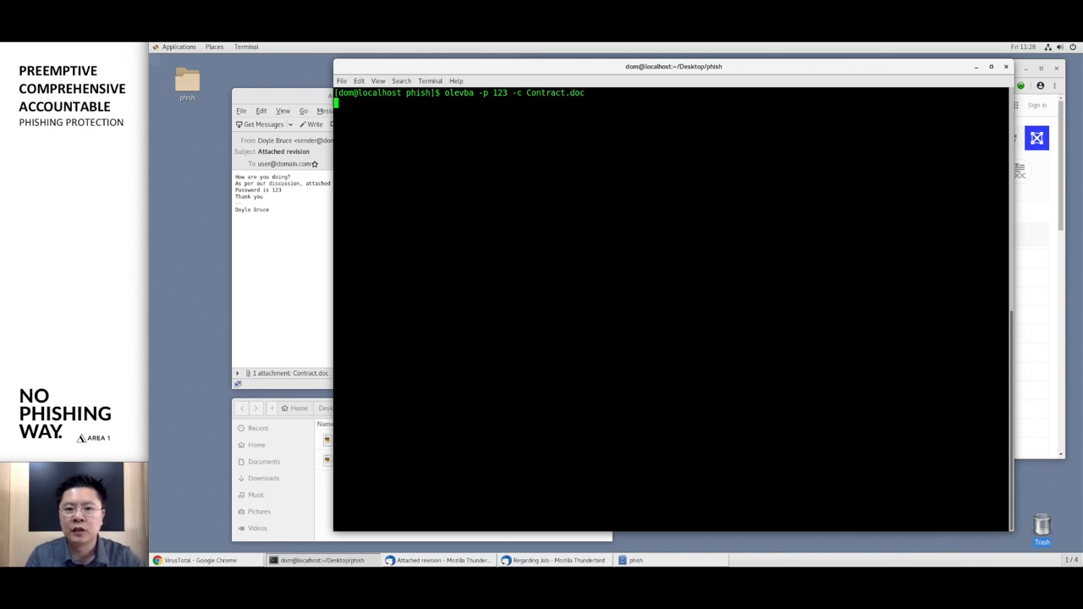
{"action": "key", "text": "Return"}
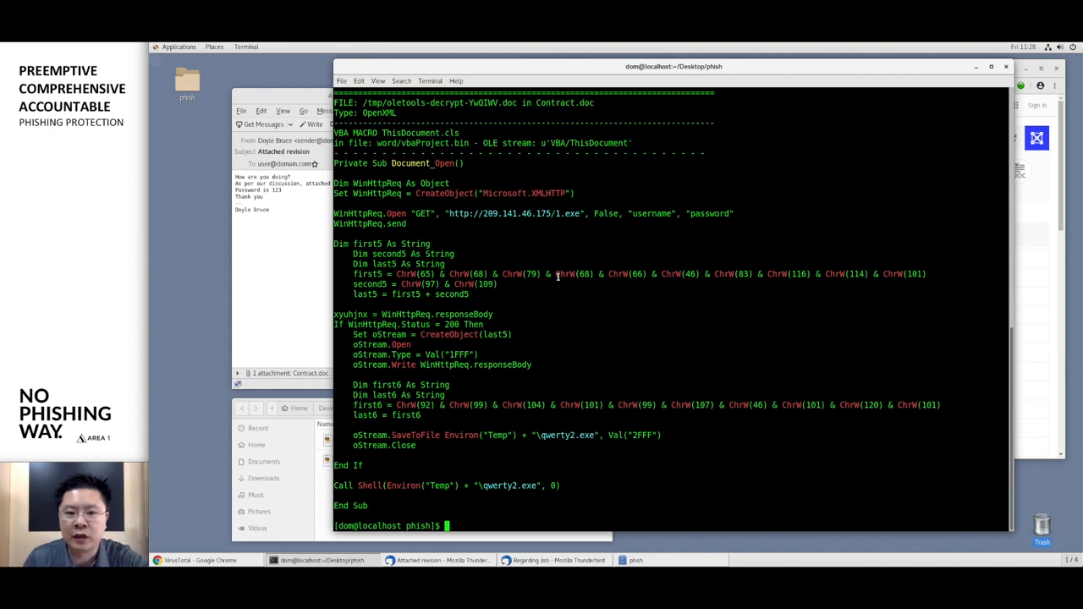
{"action": "mouse_move", "coordinate": [616, 380]}
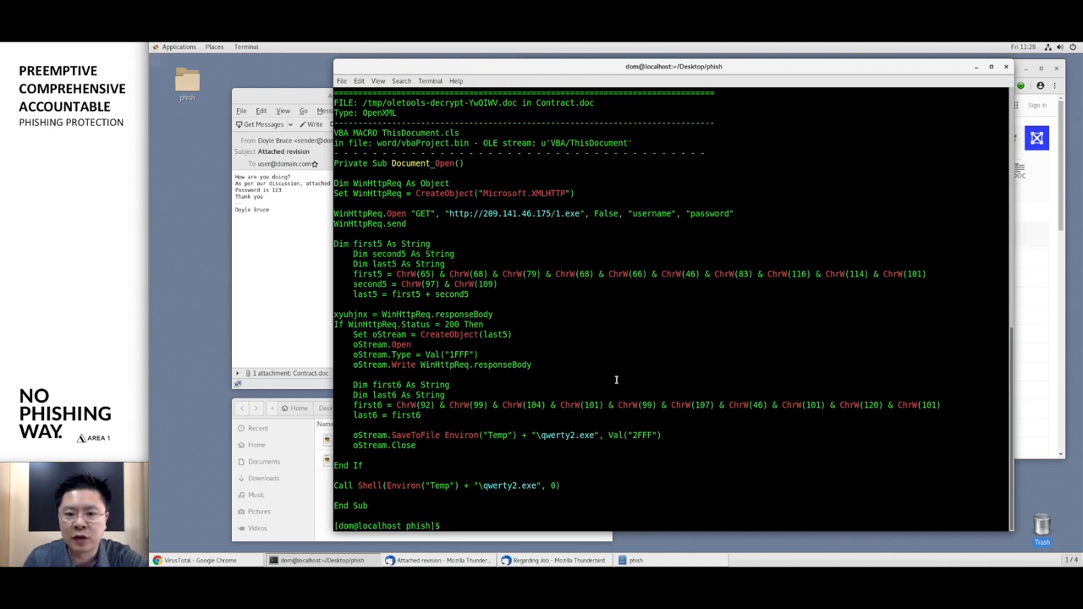
{"action": "mouse_move", "coordinate": [473, 243]}
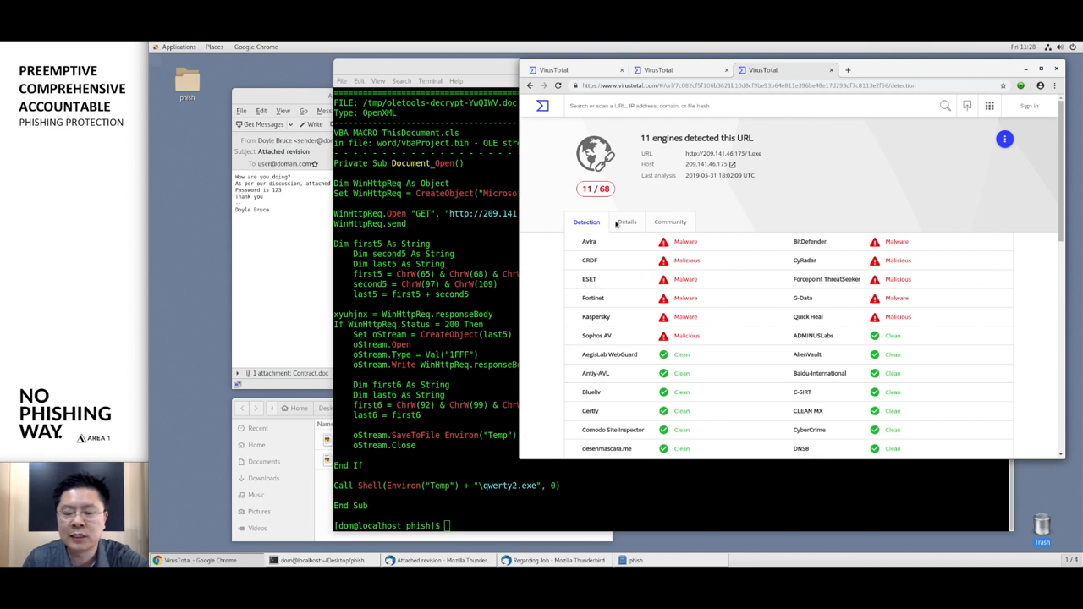
{"action": "mouse_move", "coordinate": [752, 282]}
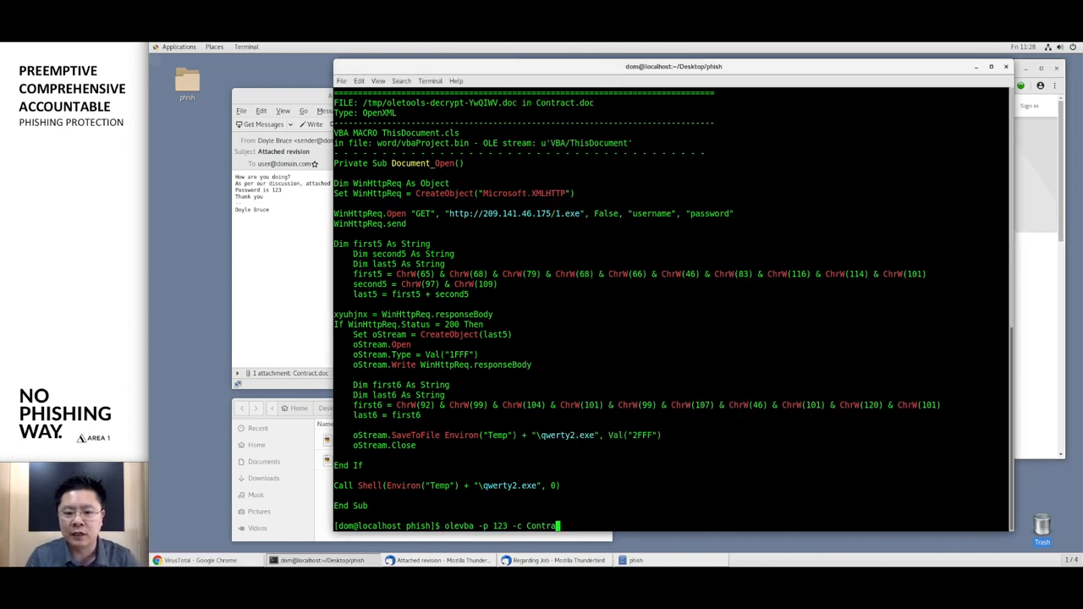
Rerun the olevba command on Matha resume.doc, showing the 1.exe download from 209.141.46.175
{"action": "key", "text": "BackSpace"}
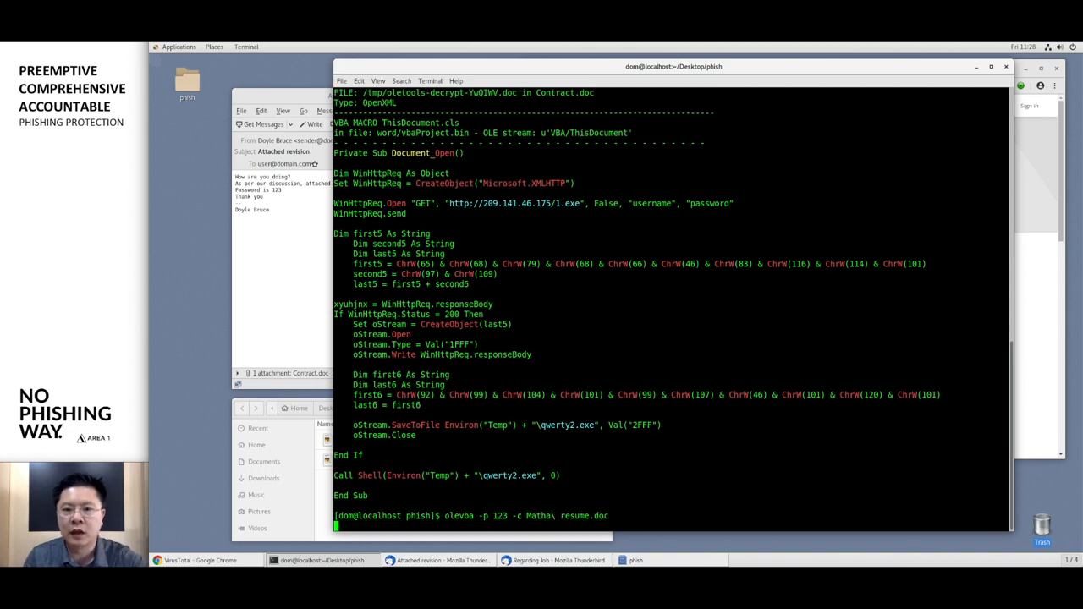
{"action": "key", "text": "Return"}
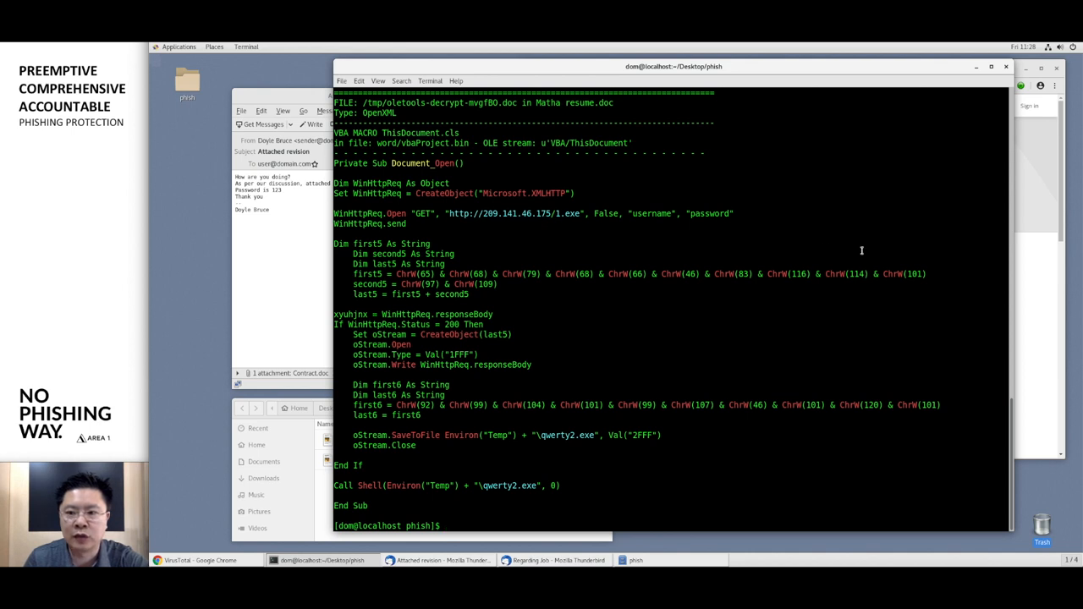
{"action": "mouse_move", "coordinate": [1053, 295]}
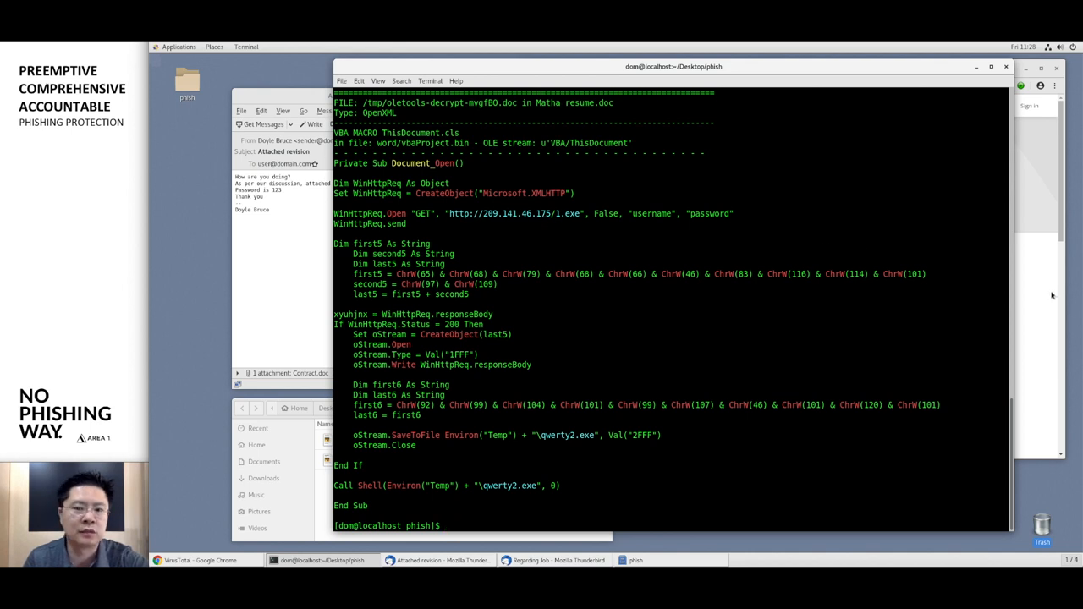